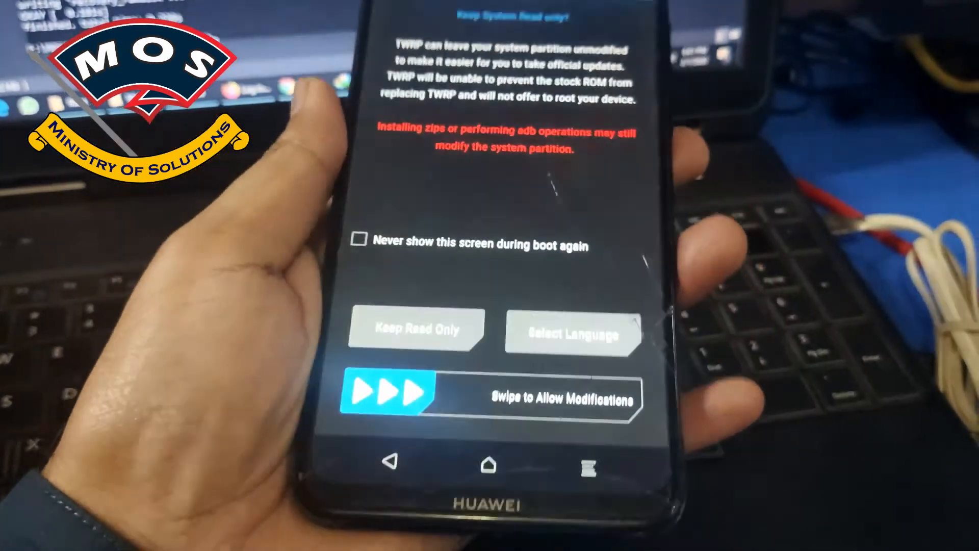
- Allow system modifications and browse the Install file list to Magisk-v19.3.zip on the external SD card
{"action": "left_click_drag", "start_coordinate": [400, 400], "coordinate": [624, 400]}
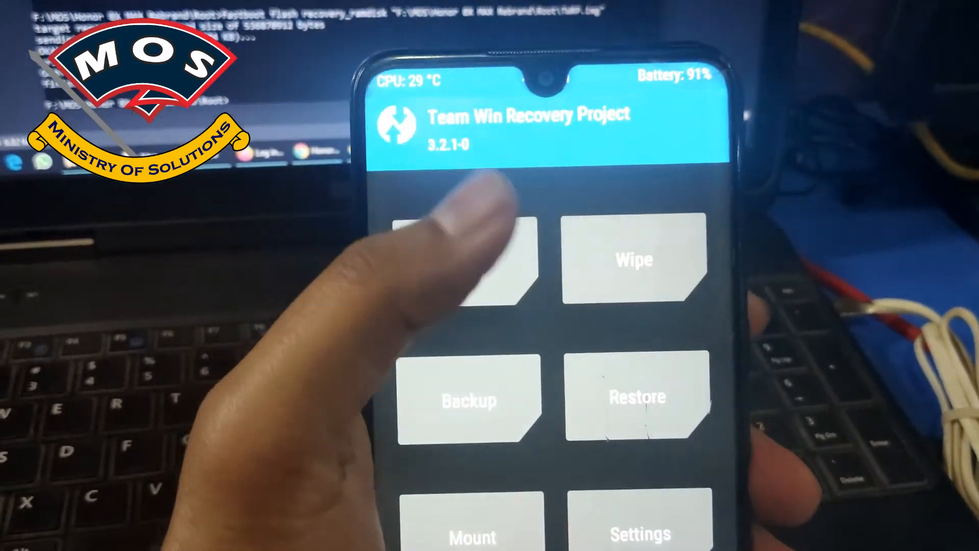
{"action": "left_click", "coordinate": [465, 259]}
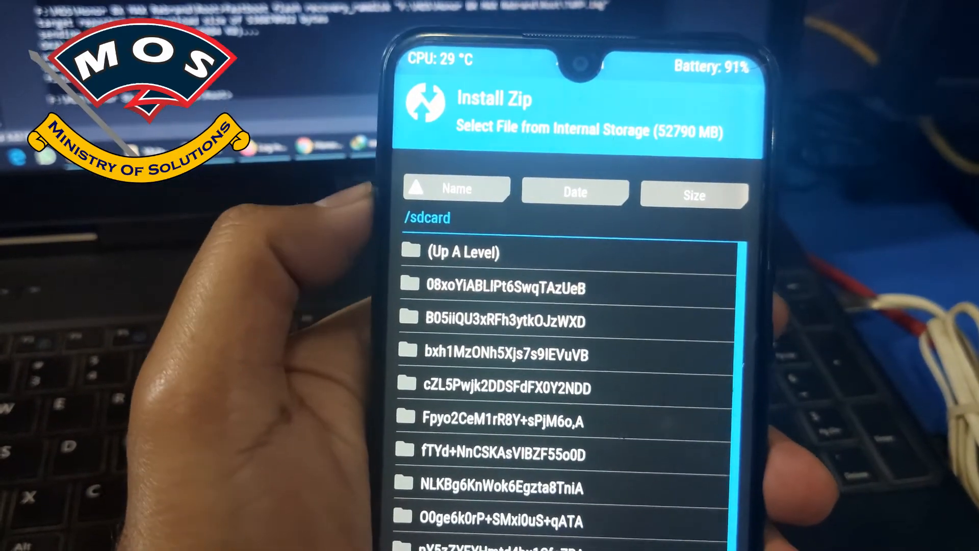
{"action": "scroll", "scroll_direction": "down", "scroll_amount": 3}
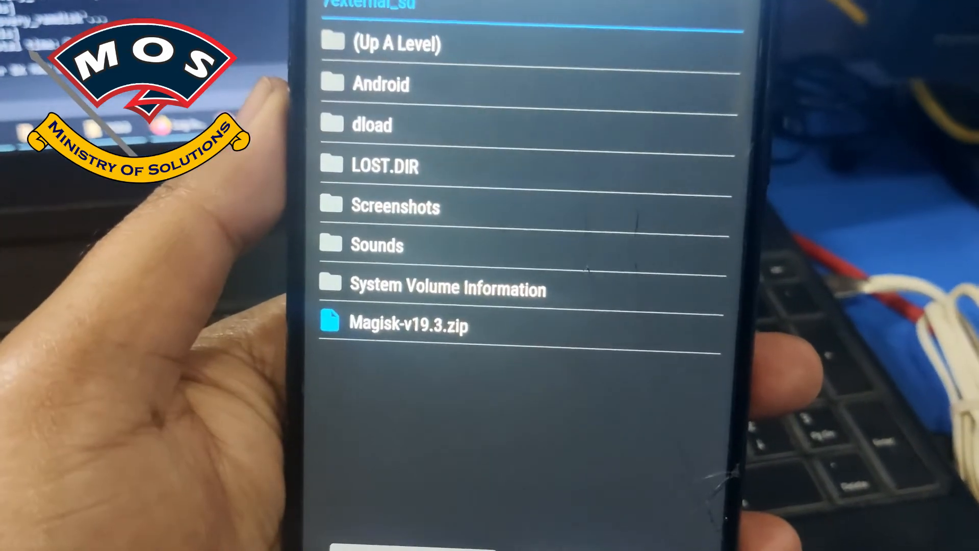
- Select Magisk-v19.3.zip to flash it, then reboot into Android
{"action": "left_click", "coordinate": [407, 325]}
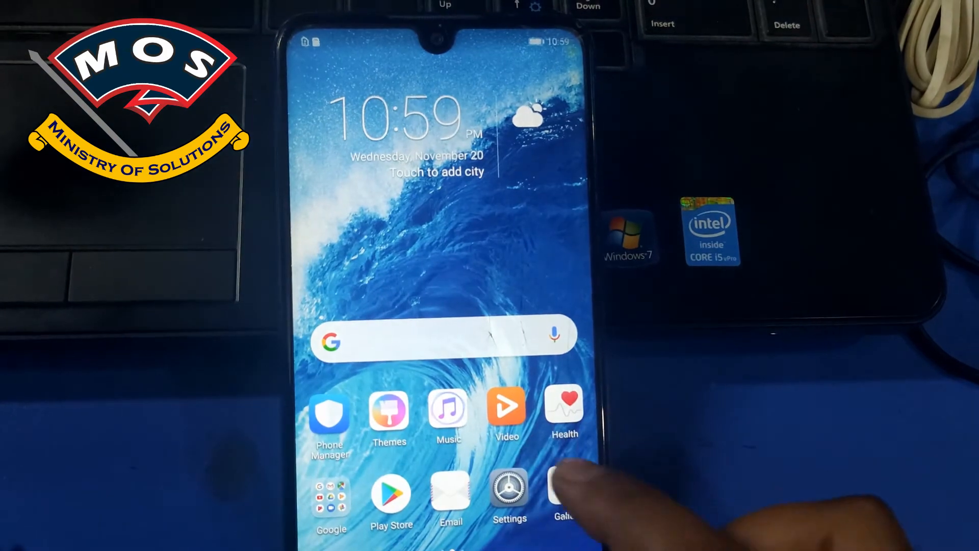
- Reach the browser from the home screen and load root-checker.en.uptodown.com
{"action": "scroll", "scroll_direction": "left", "scroll_amount": 3}
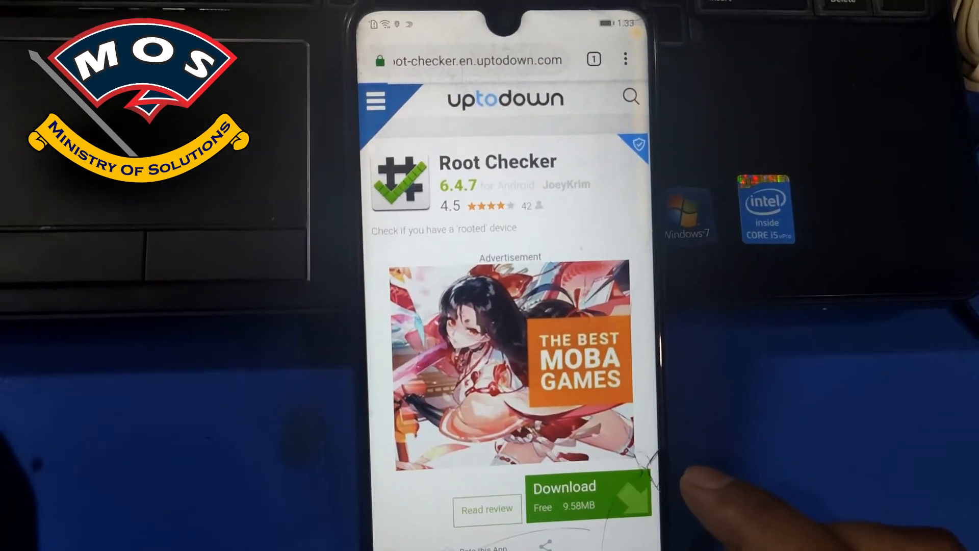
- Download root-checker-6-4-7.apk from Uptodown, install it and launch Root Checker Basic
{"action": "left_click", "coordinate": [563, 495]}
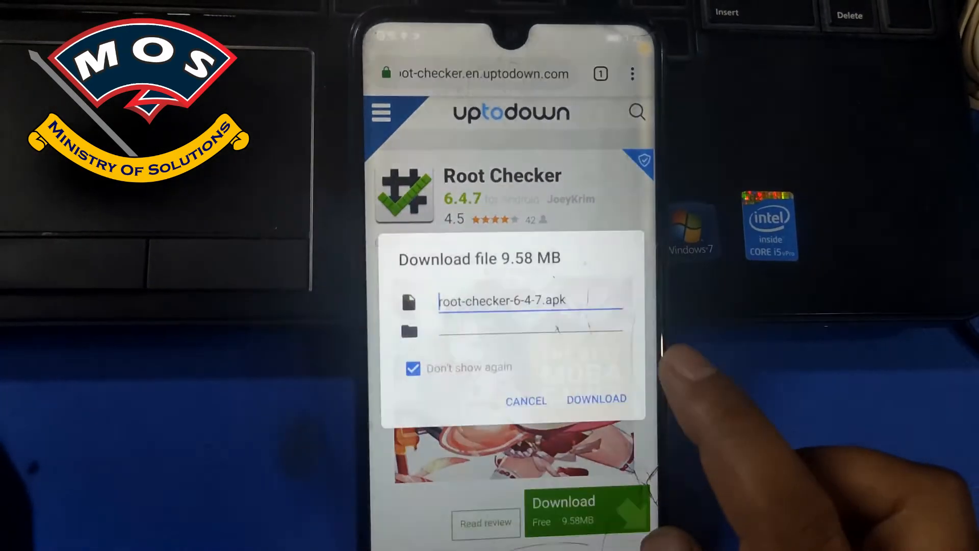
{"action": "left_click", "coordinate": [595, 400]}
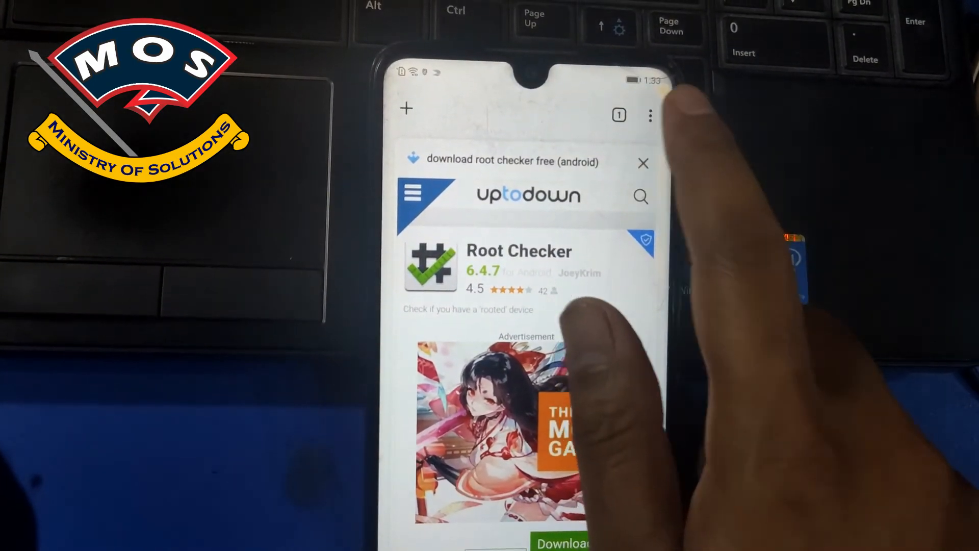
{"action": "left_click", "coordinate": [650, 116]}
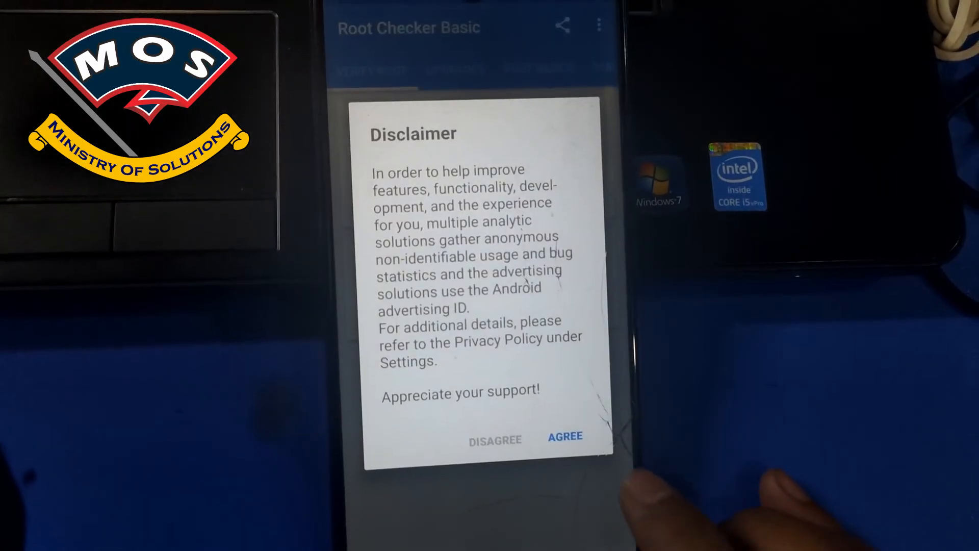
- Accept the disclaimer, verify root and grant superuser access so root is reported properly installed
{"action": "left_click", "coordinate": [564, 436]}
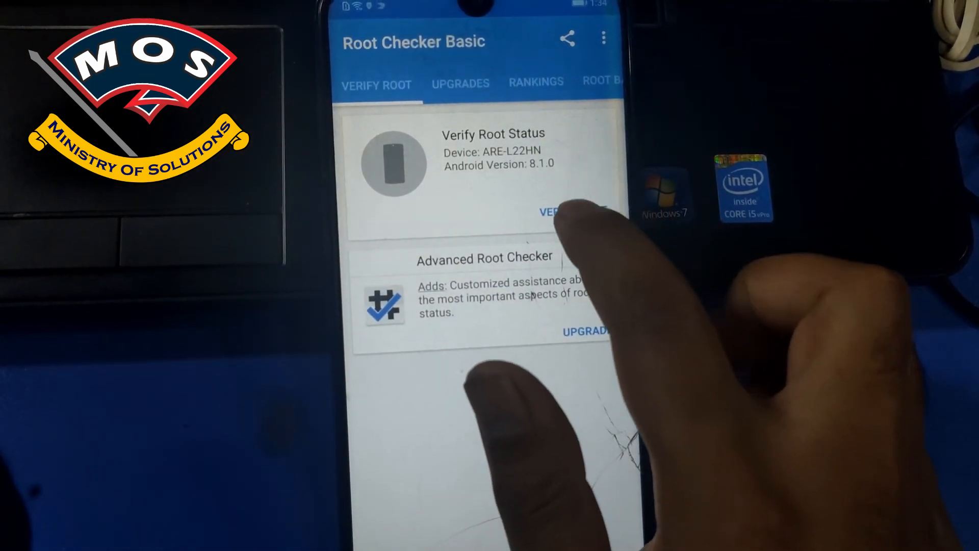
{"action": "left_click", "coordinate": [559, 212]}
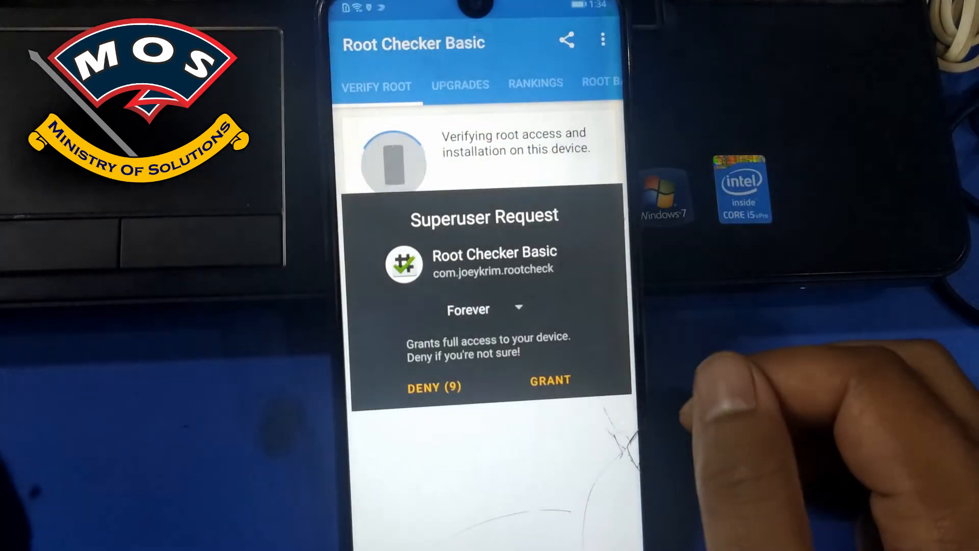
{"action": "left_click", "coordinate": [550, 381]}
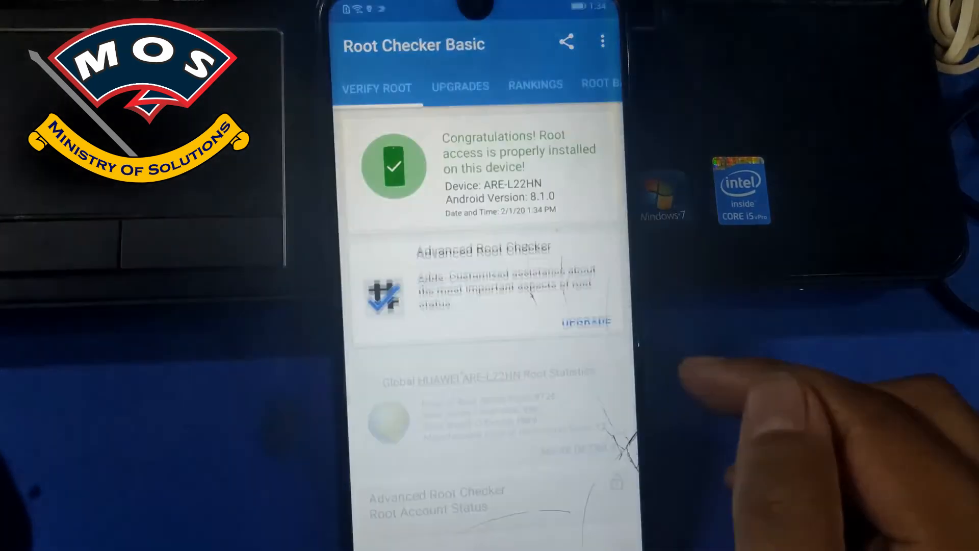